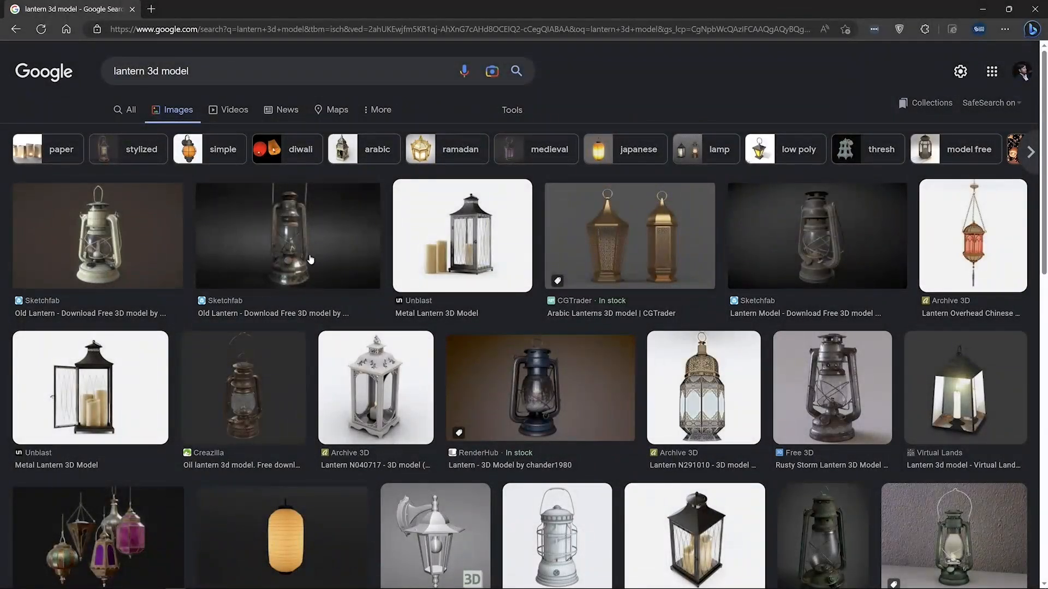
{"action": "mouse_move", "coordinate": [278, 250]}
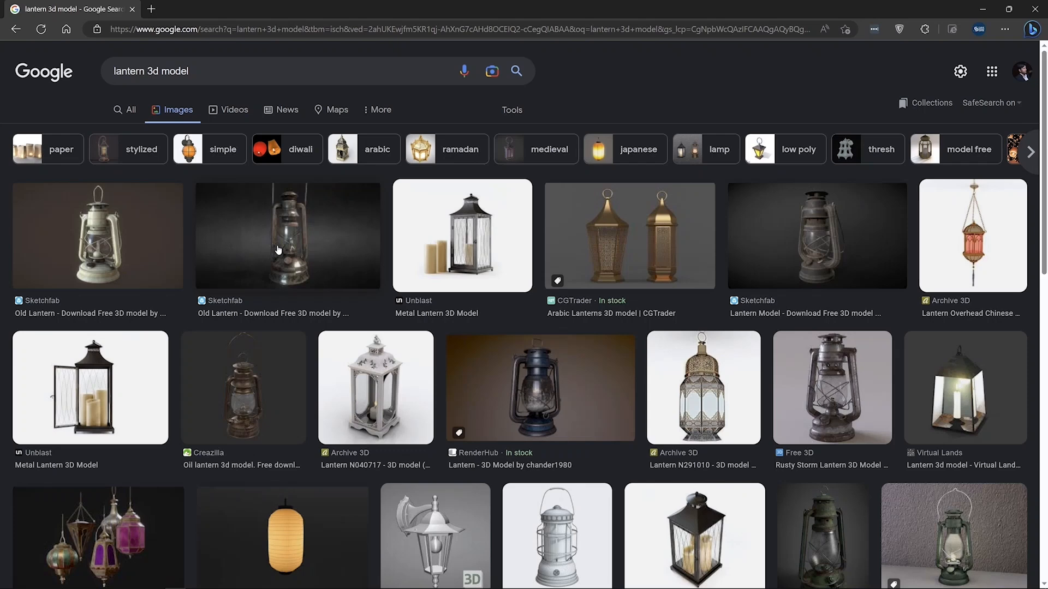
{"action": "mouse_move", "coordinate": [282, 247]}
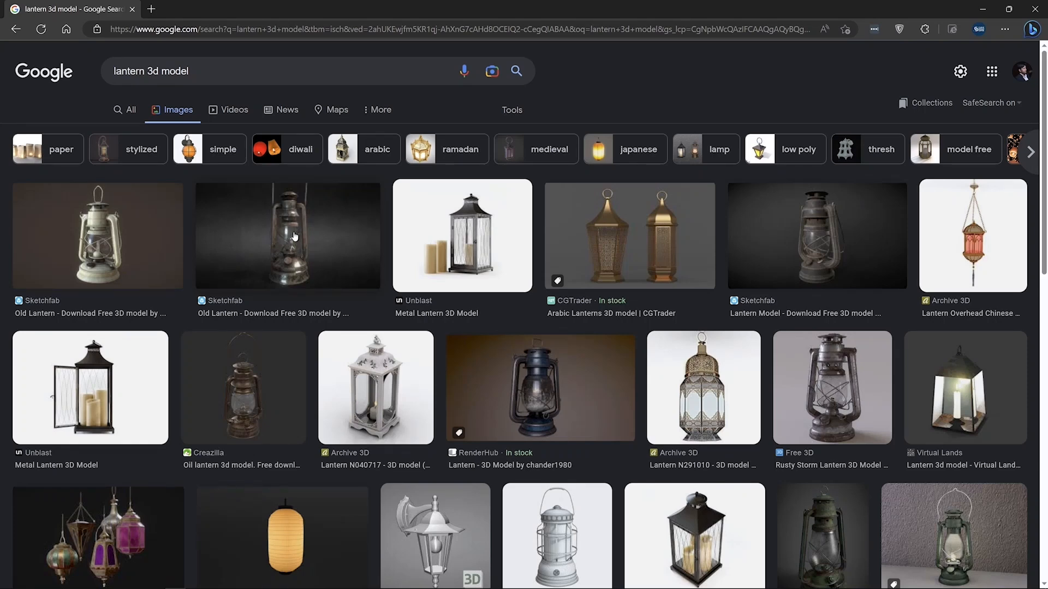
{"action": "mouse_move", "coordinate": [390, 310]}
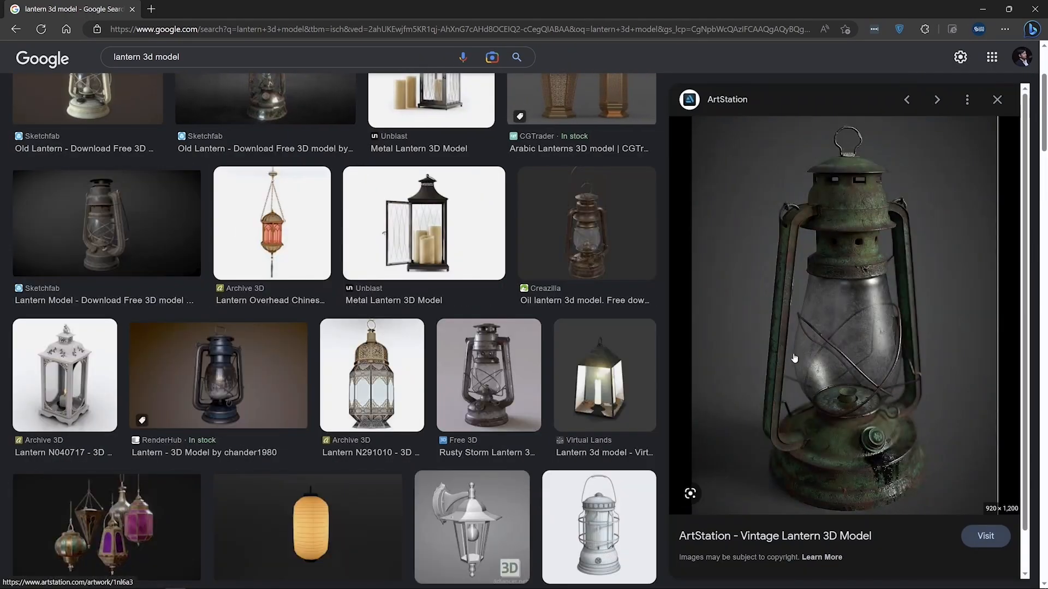
{"action": "mouse_move", "coordinate": [827, 434]}
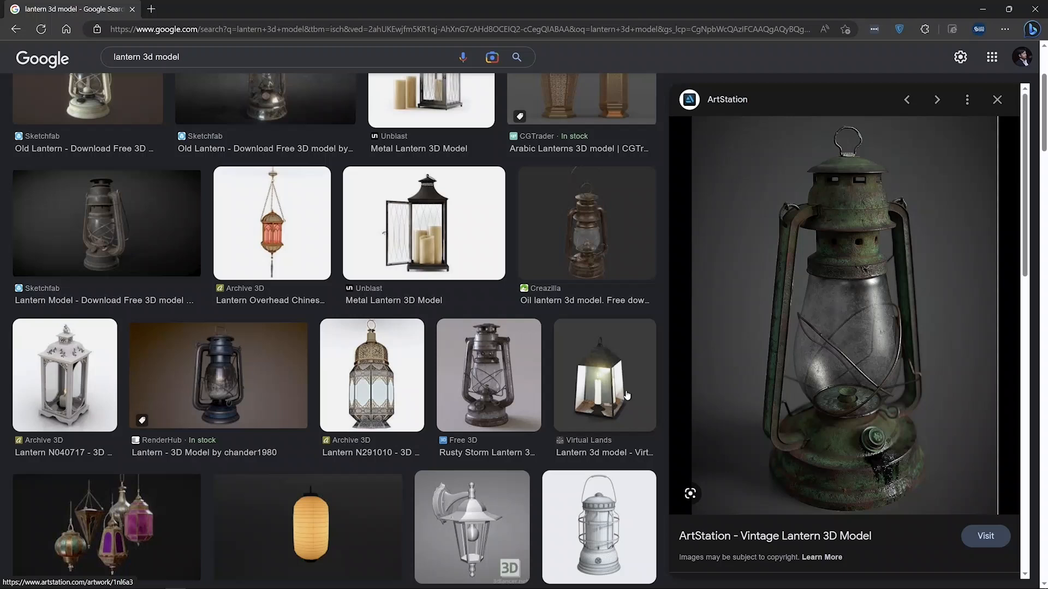
- Open the Rusty Storm Lantern 3D model preview in Google Images
{"action": "left_click", "coordinate": [487, 382]}
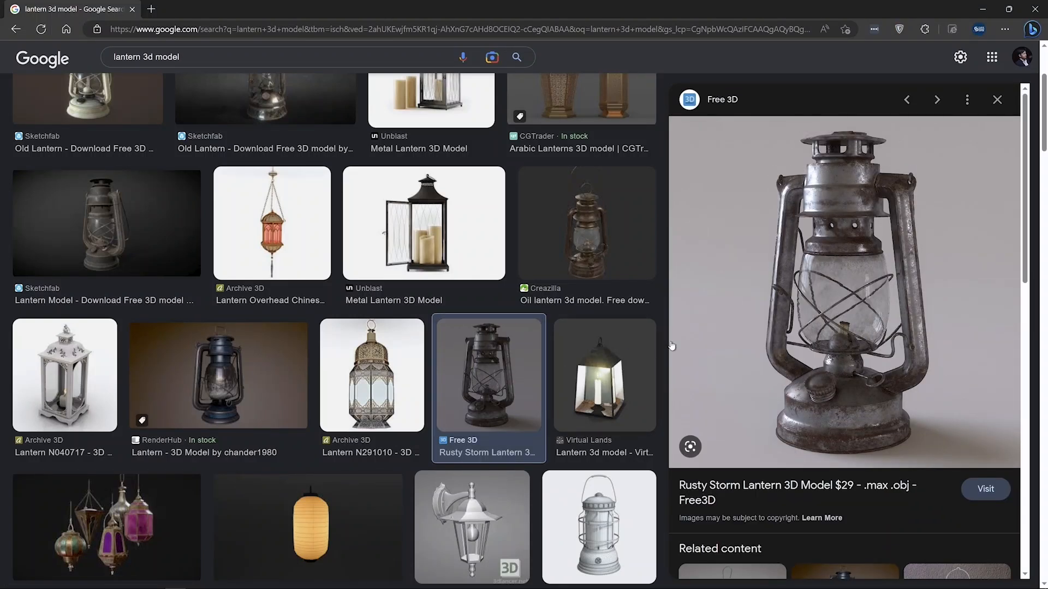
{"action": "mouse_move", "coordinate": [836, 189]}
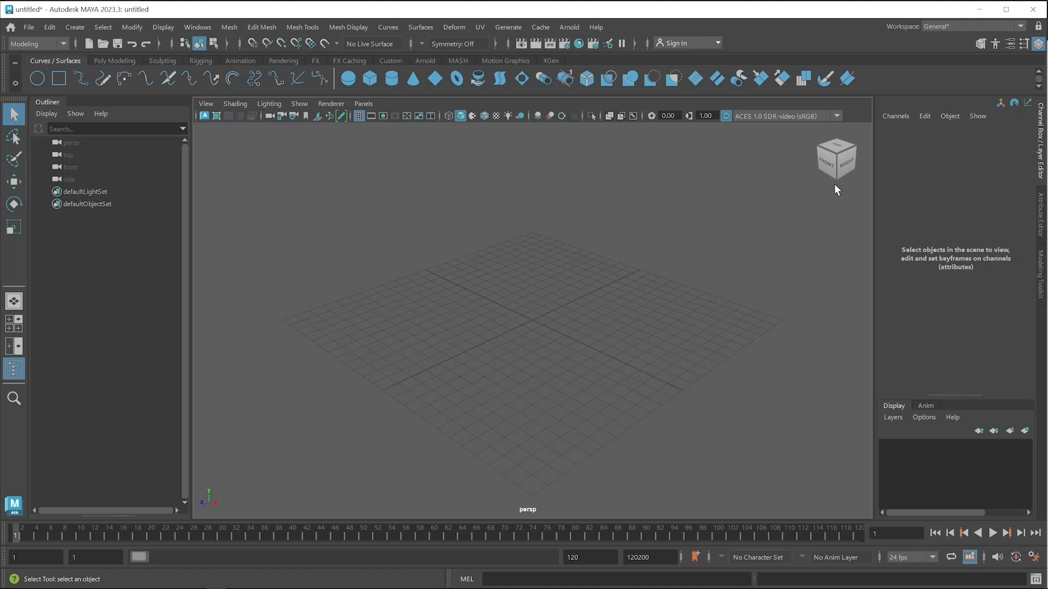
- Switch to the four-pane layout, then maximize the front orthographic view
{"action": "key", "text": "Space"}
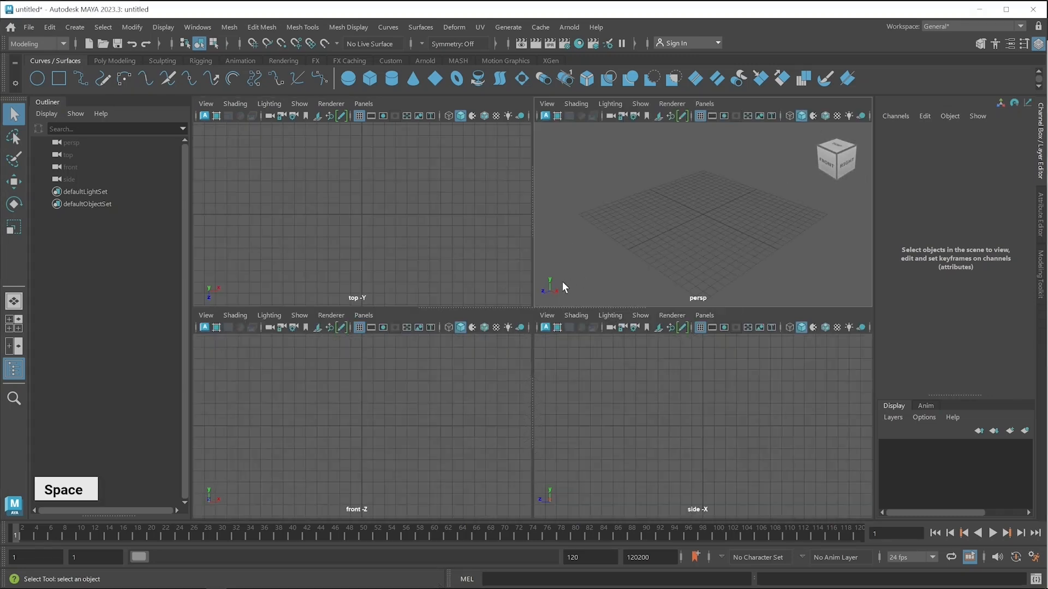
{"action": "mouse_move", "coordinate": [579, 489]}
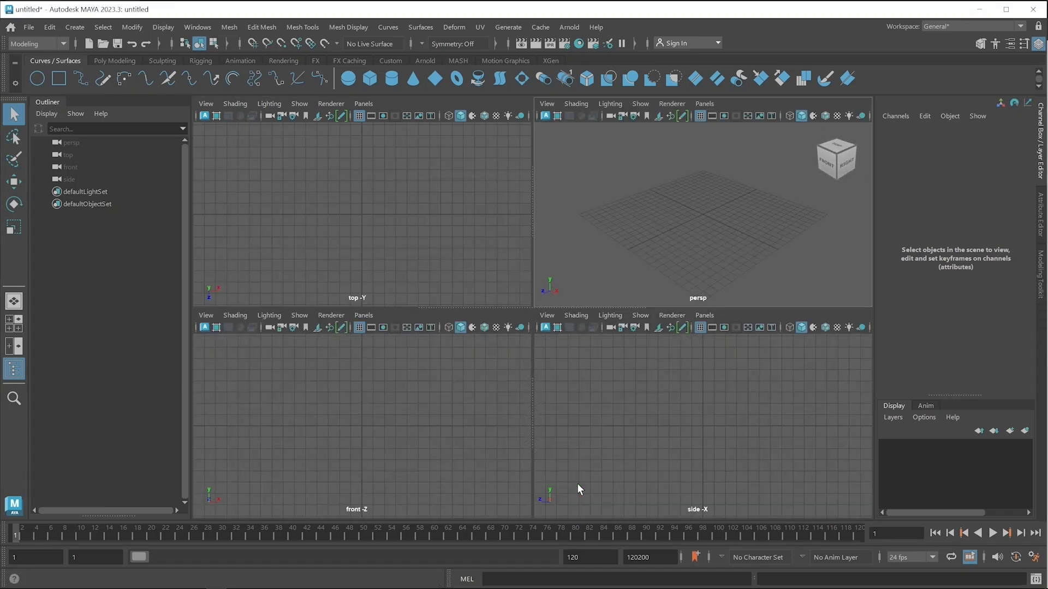
{"action": "key", "text": "space"}
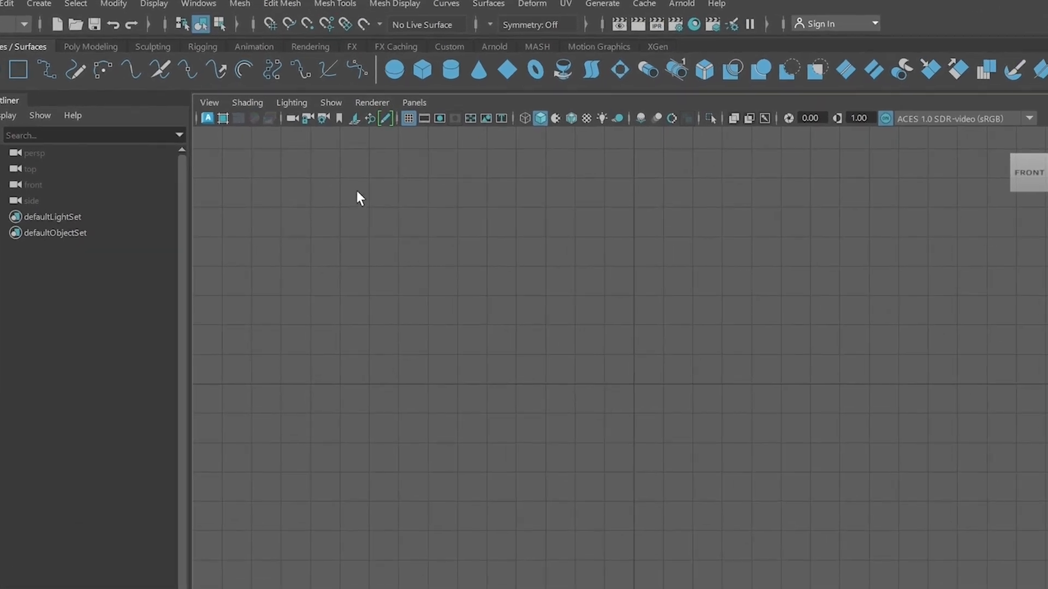
- Import Ref_Img01.jpg from the Exe Files folder as the front camera's image plane
{"action": "left_click", "coordinate": [209, 102]}
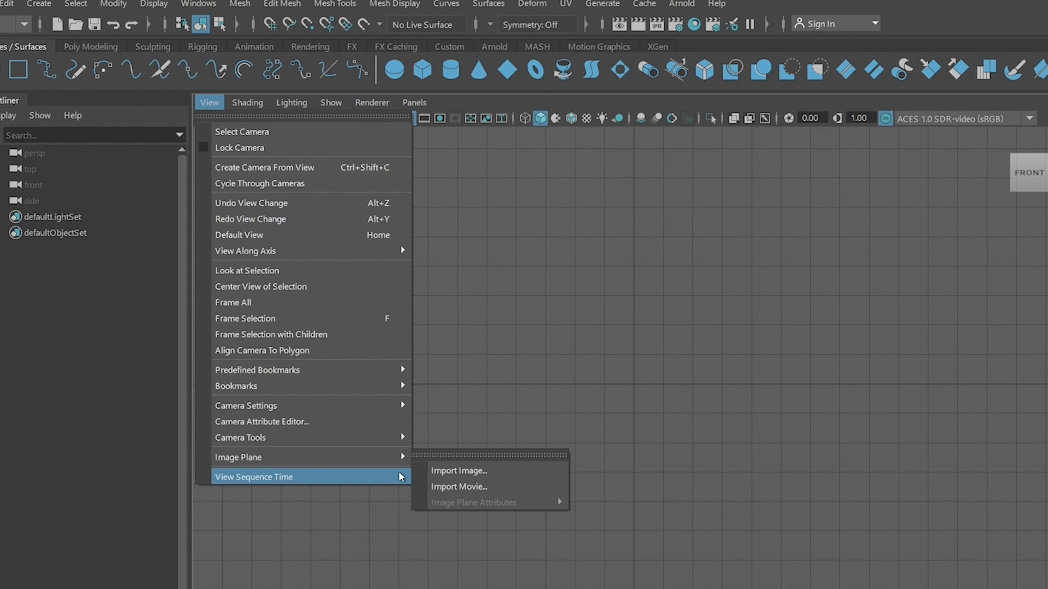
{"action": "left_click", "coordinate": [458, 471]}
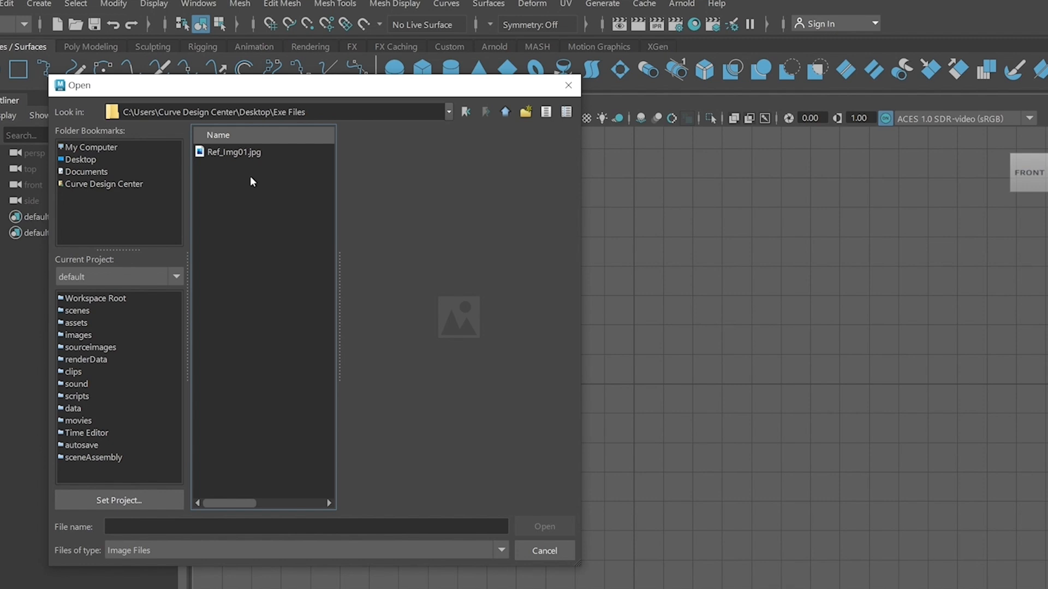
{"action": "left_click", "coordinate": [233, 152]}
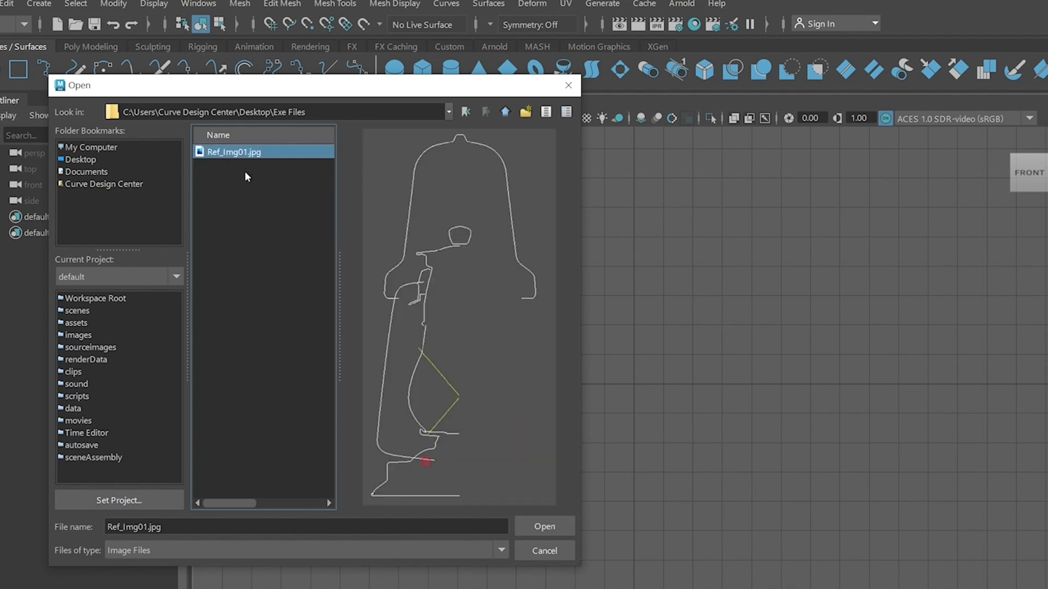
{"action": "mouse_move", "coordinate": [432, 221]}
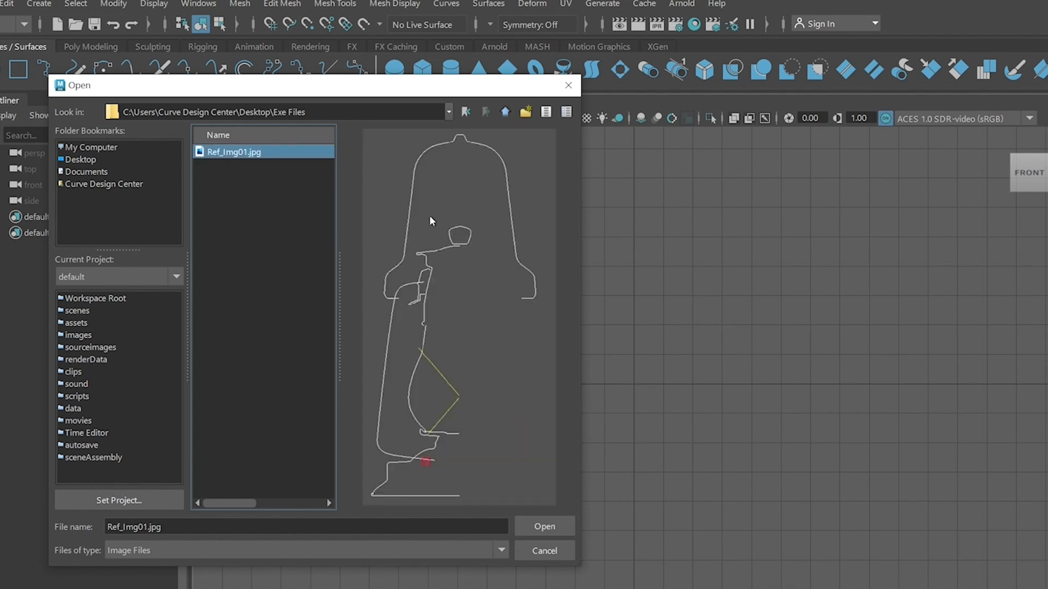
{"action": "mouse_move", "coordinate": [546, 498]}
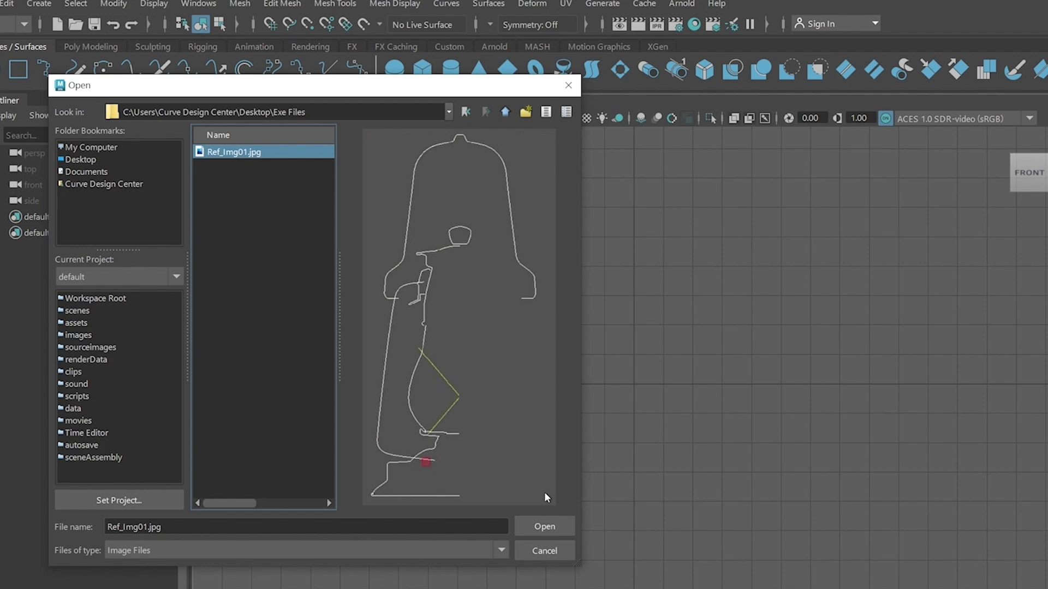
{"action": "left_click", "coordinate": [544, 526]}
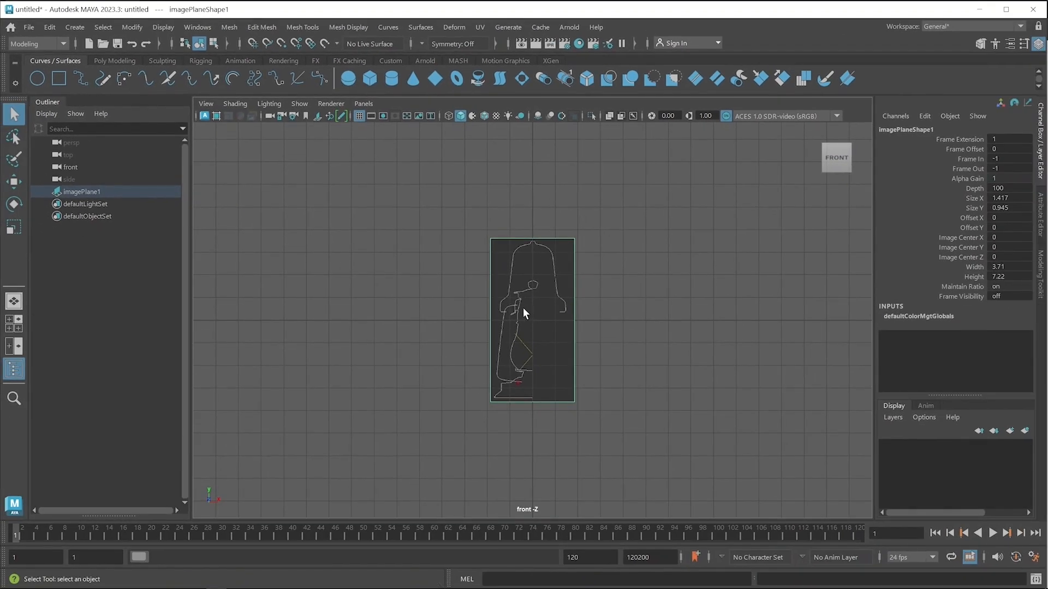
{"action": "mouse_move", "coordinate": [611, 299]}
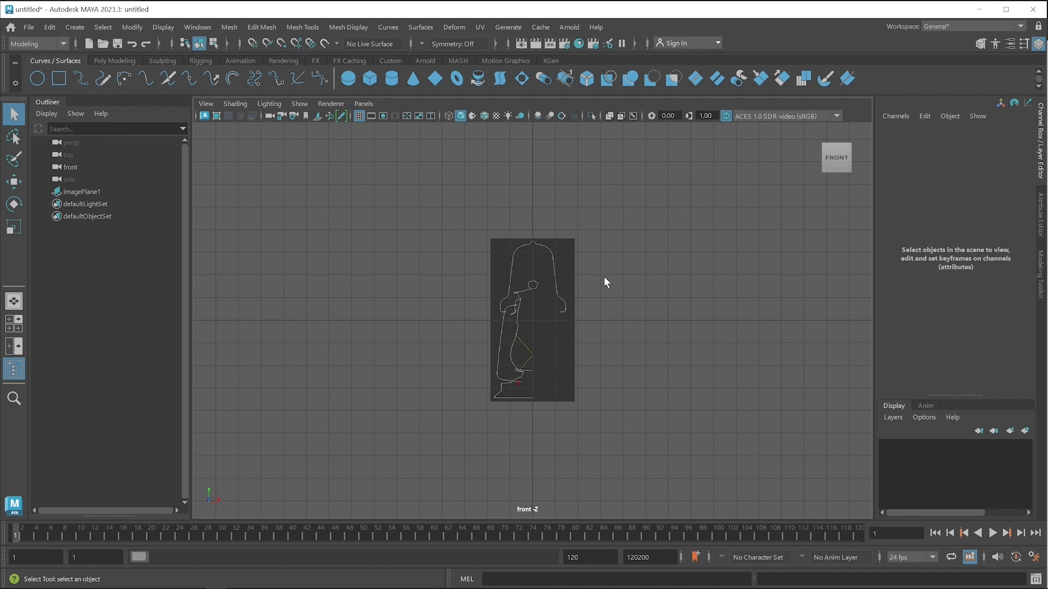
- Deselect the new lantern outline image plane by clicking empty viewport space
{"action": "left_click", "coordinate": [82, 192]}
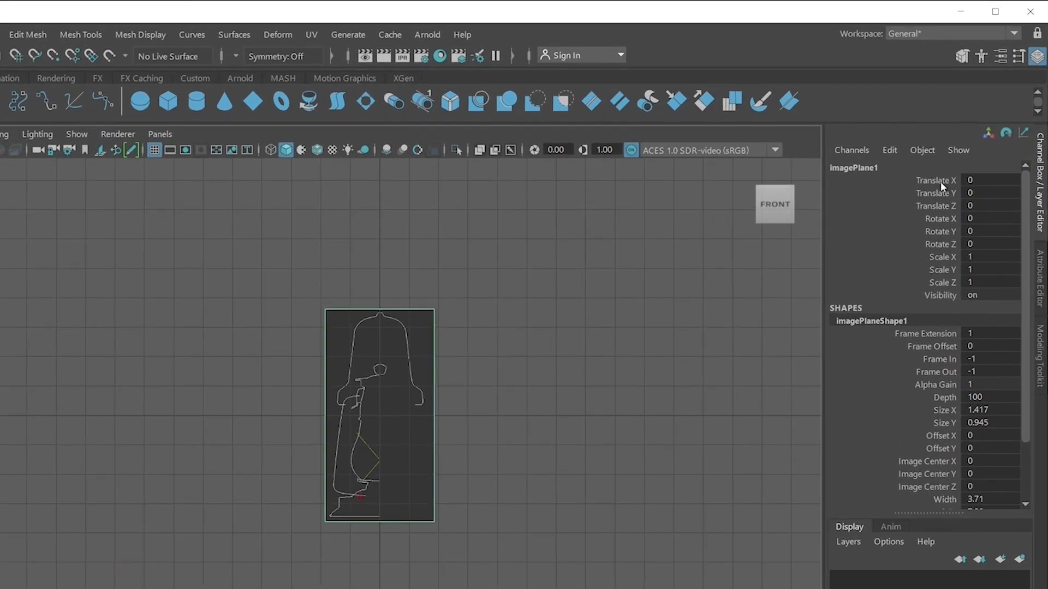
{"action": "mouse_move", "coordinate": [944, 238]}
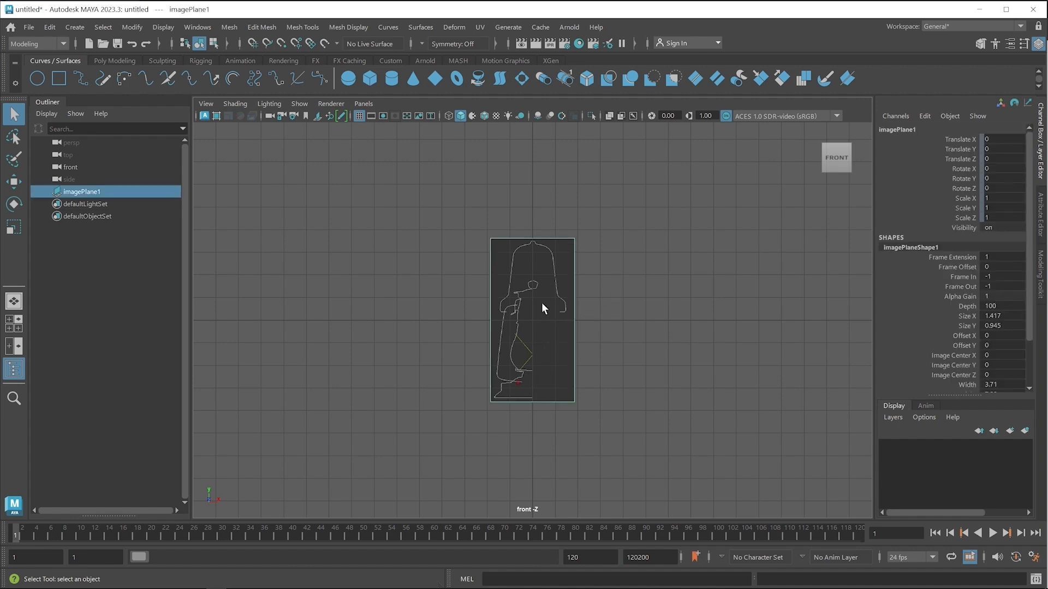
- Select imagePlane1 to lock its translate, rotate and scale channels
{"action": "left_click", "coordinate": [12, 181]}
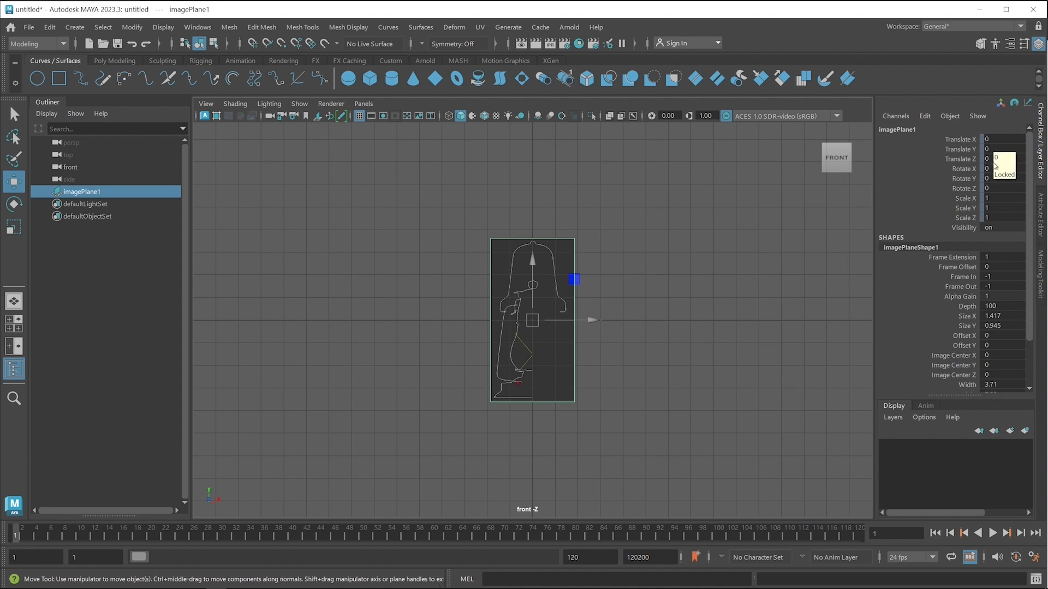
{"action": "mouse_move", "coordinate": [987, 217]}
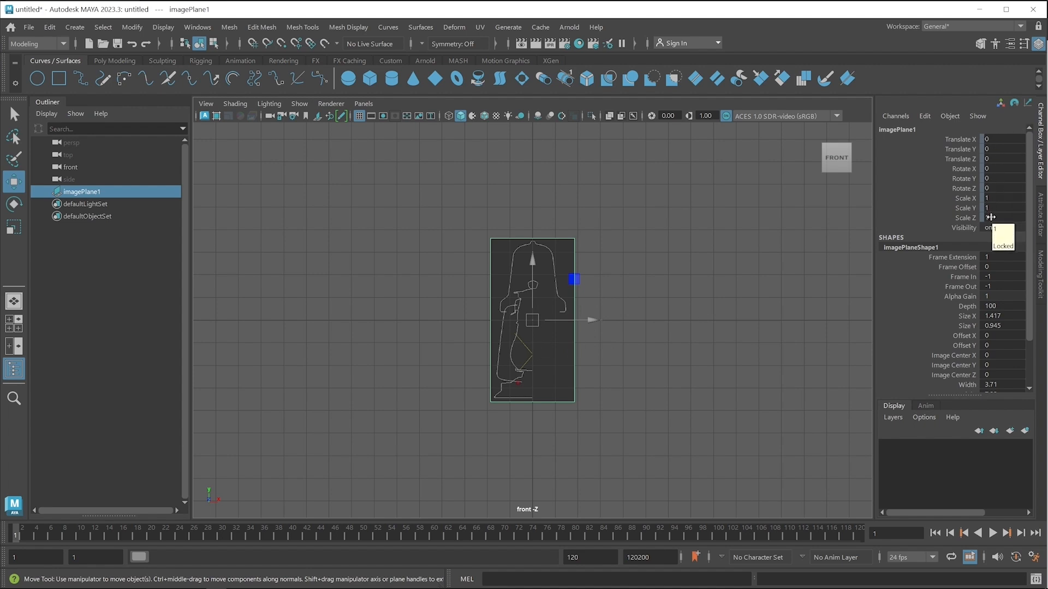